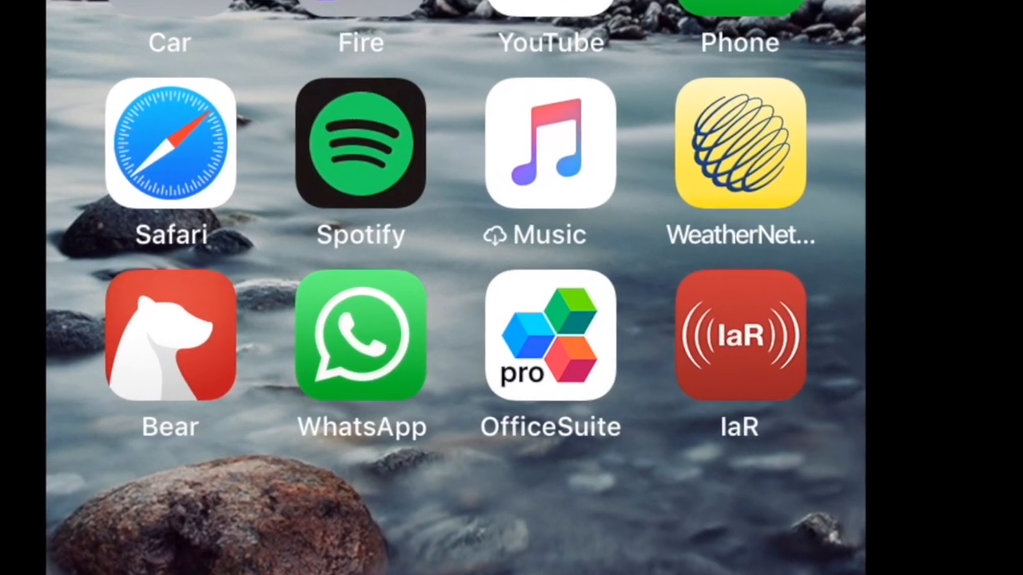
- Launch OfficeSuite Pro and scroll Browse down to the ADD CLOUD section
scroll("down", 3)
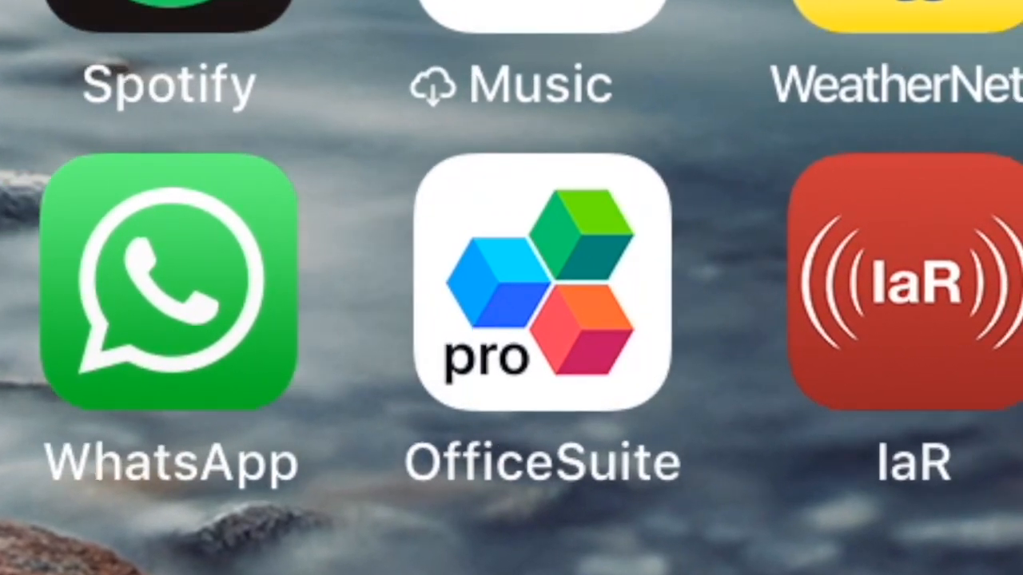
left_click(535, 288)
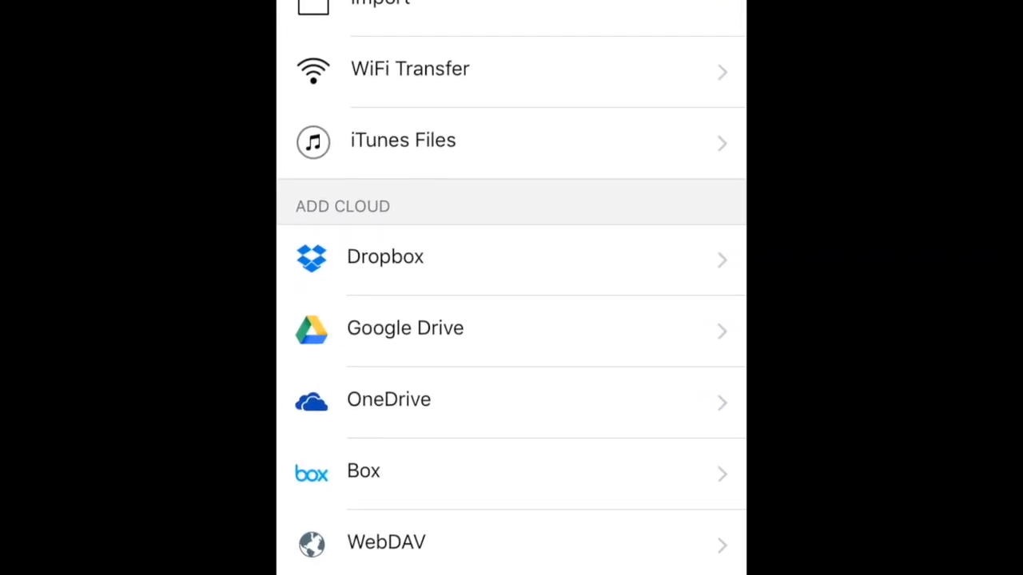
scroll("down", 3)
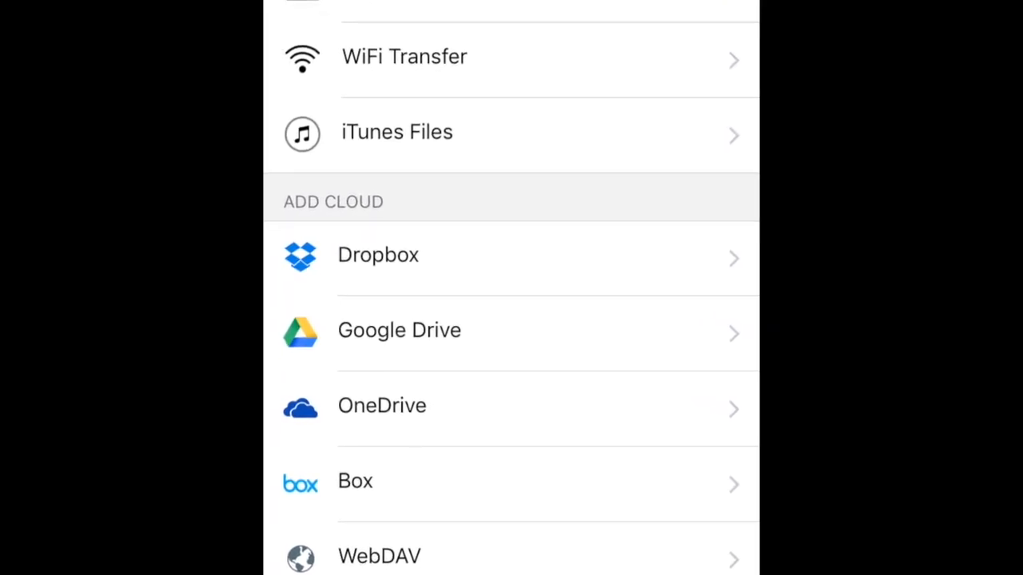
scroll("down", 3)
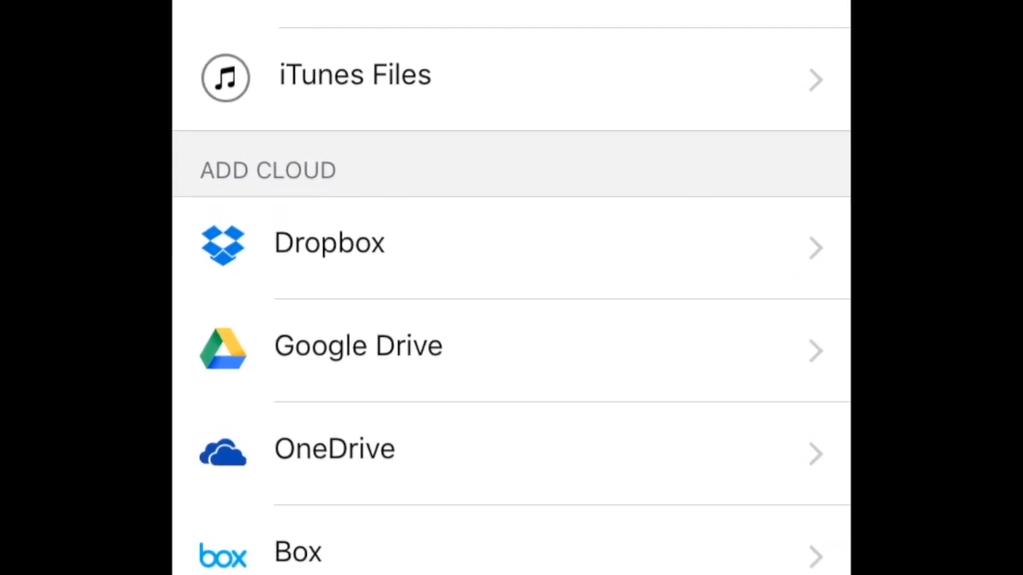
scroll("down", 3)
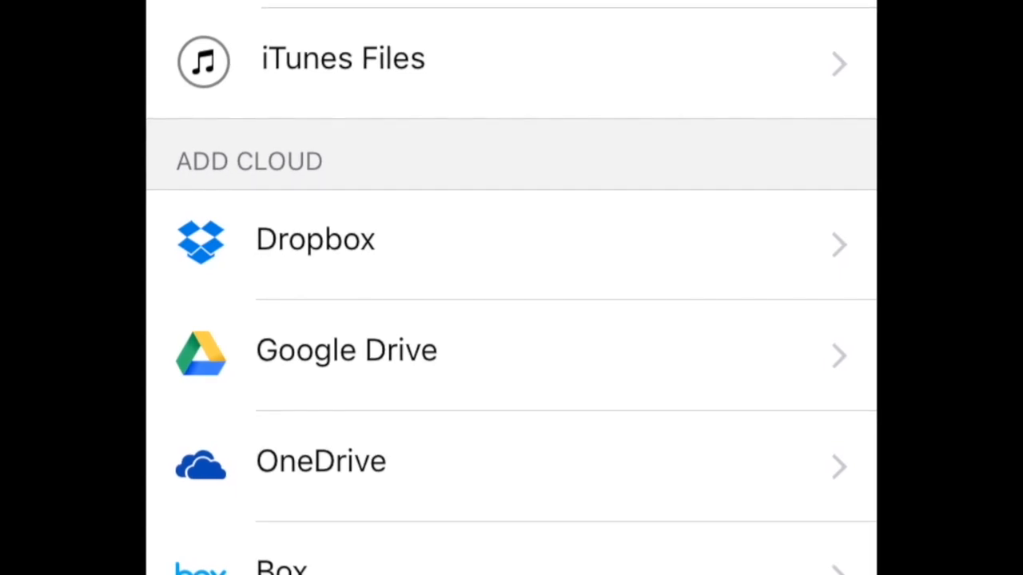
scroll("up", 3)
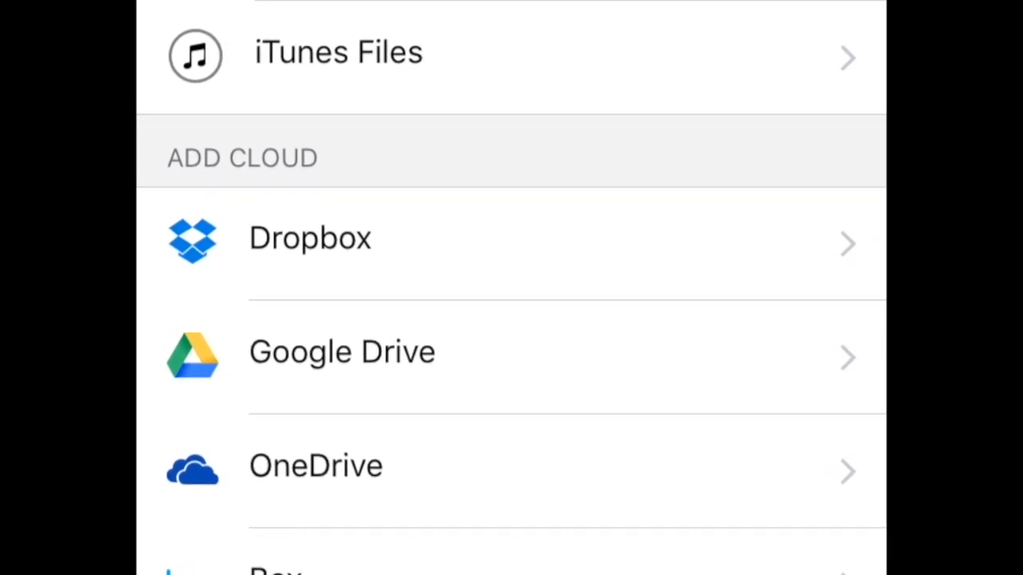
- Add Google Drive using the existing Google account and allow file access
left_click(342, 351)
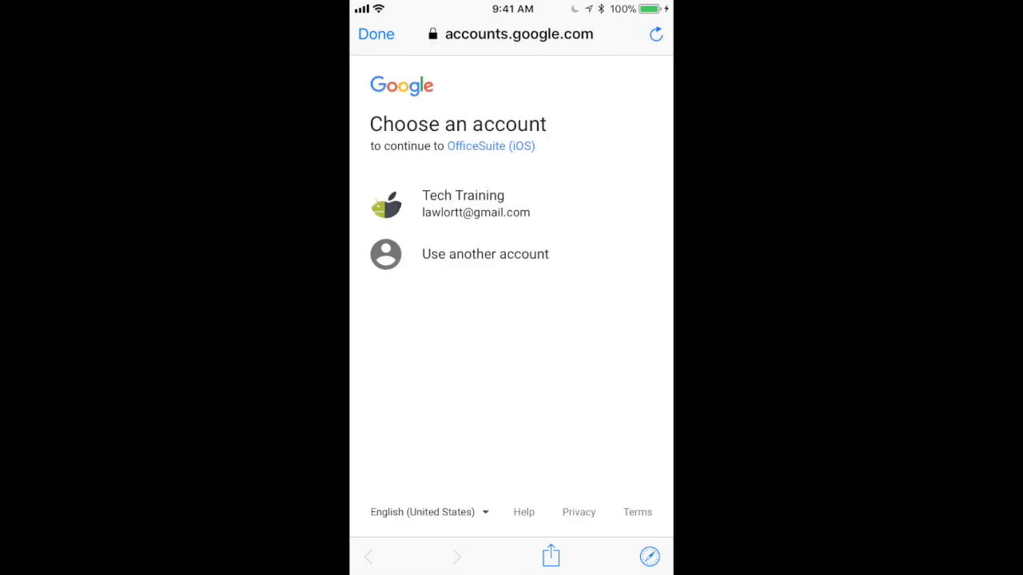
left_click(463, 203)
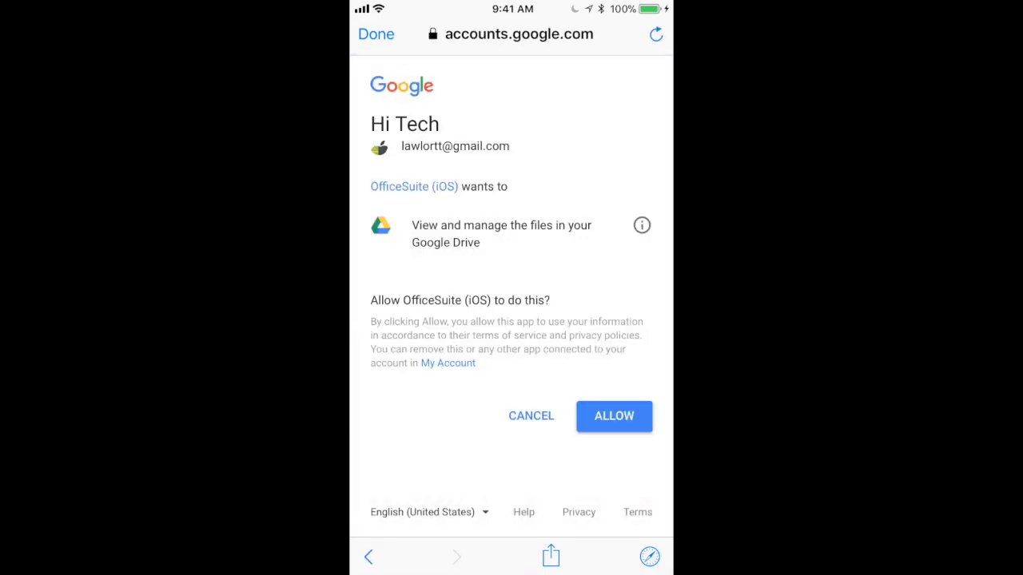
left_click(614, 416)
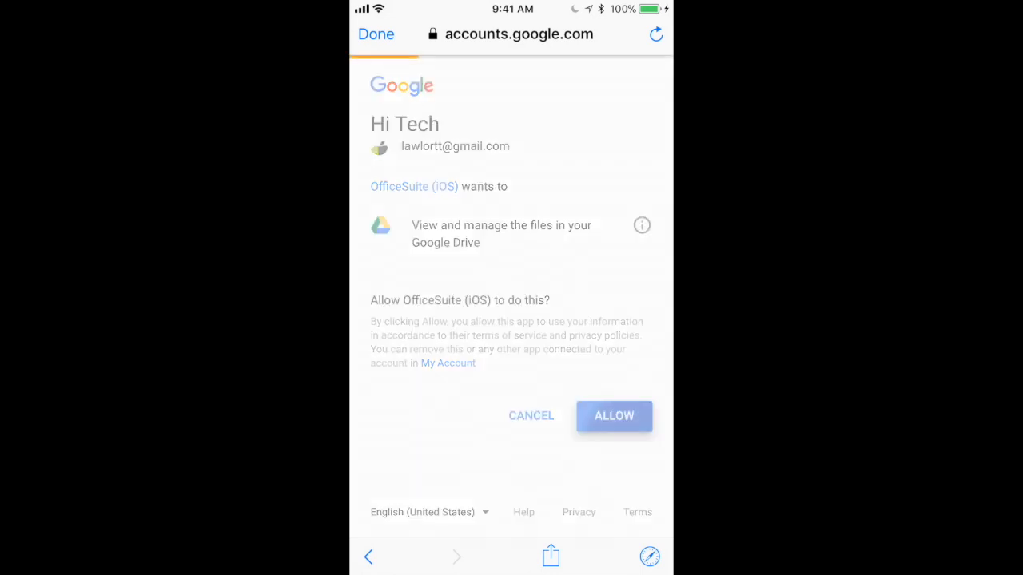
left_click(614, 416)
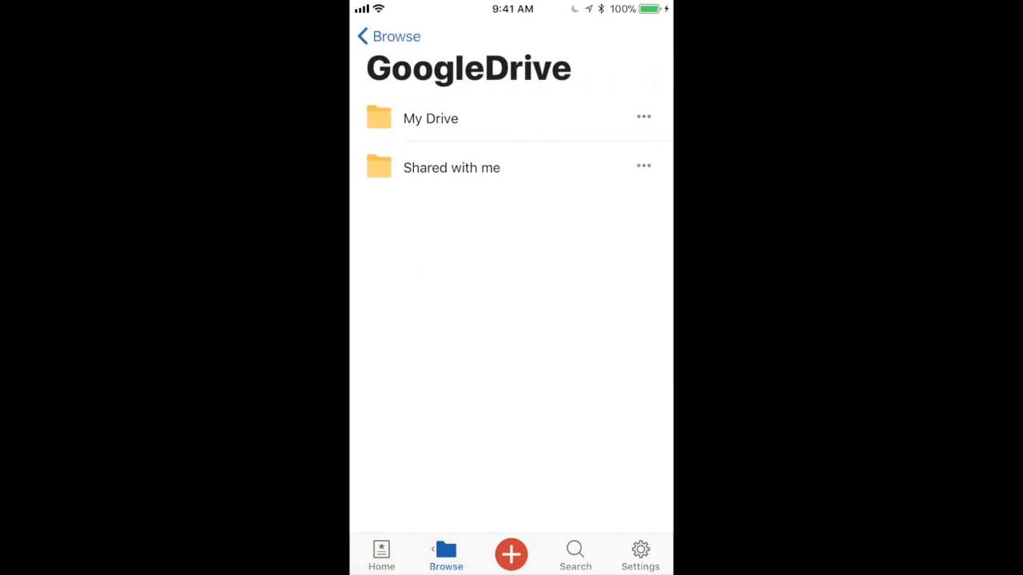
- Open Signature Page.pdf from the My Drive folder
left_click(430, 118)
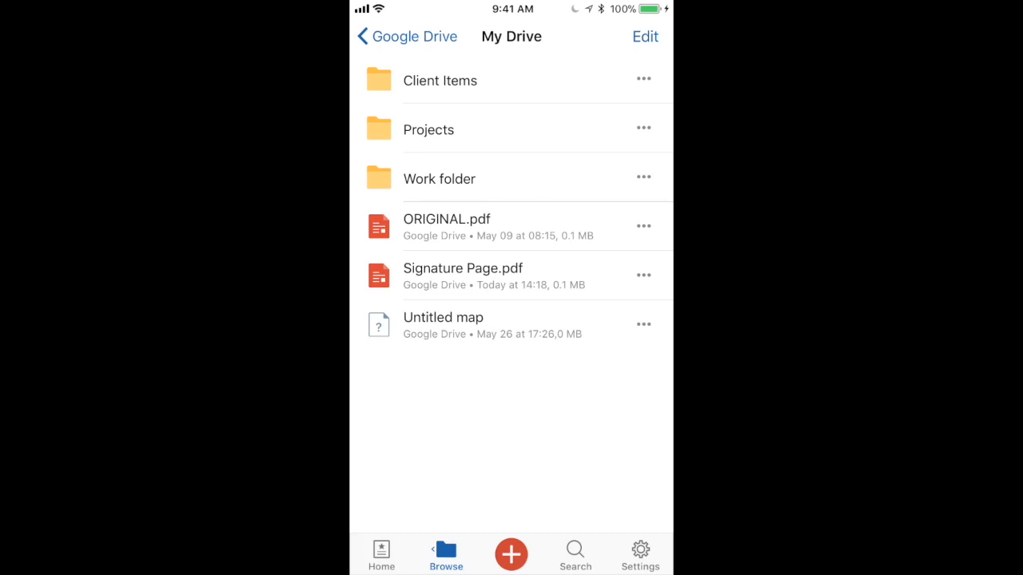
left_click(462, 269)
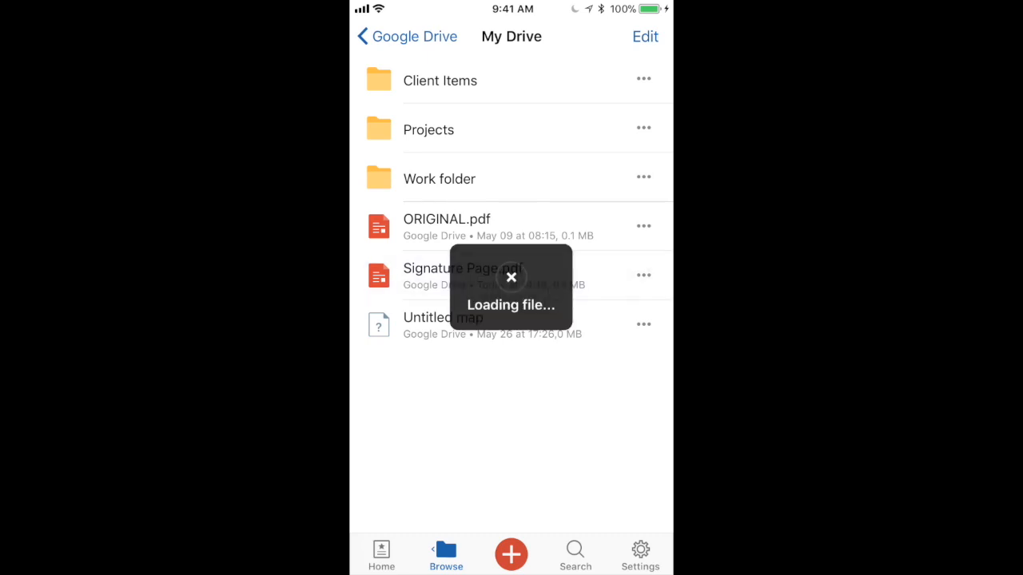
left_click(464, 275)
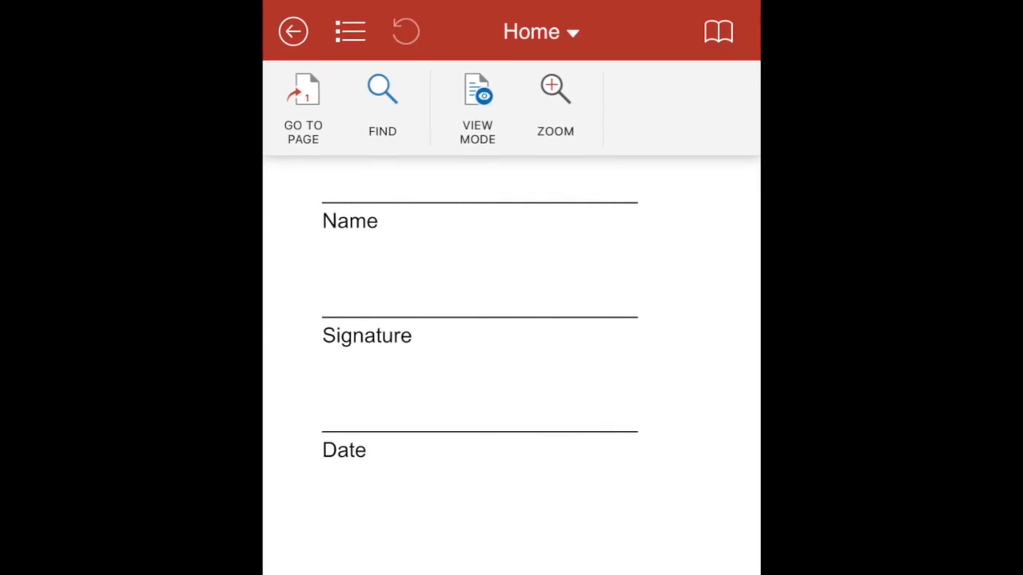
- Switch from Home to the Sign tools to place free text above the Name line
left_click(540, 31)
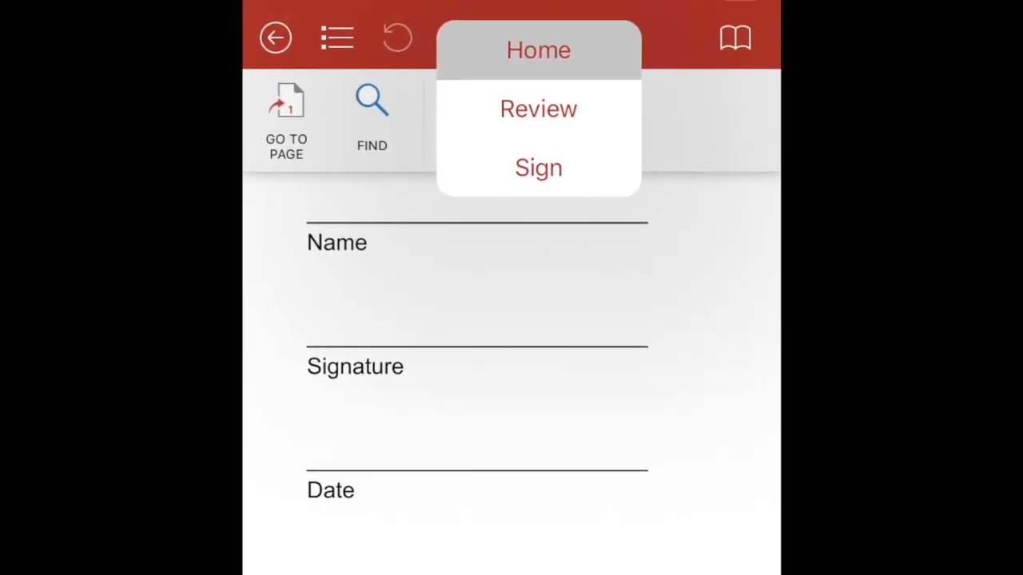
left_click(537, 168)
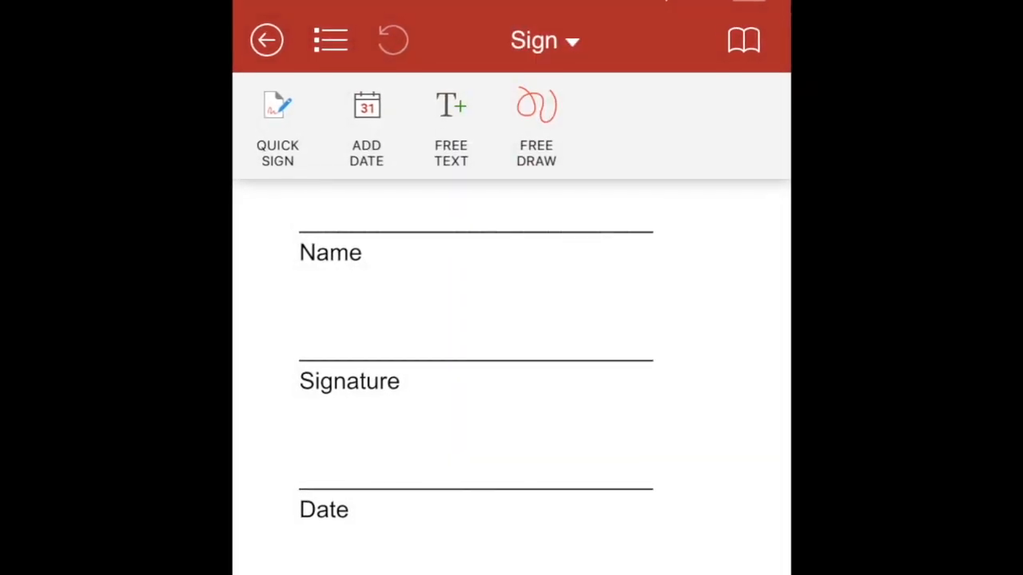
scroll("down", 3)
type("Bill Tech Guy")
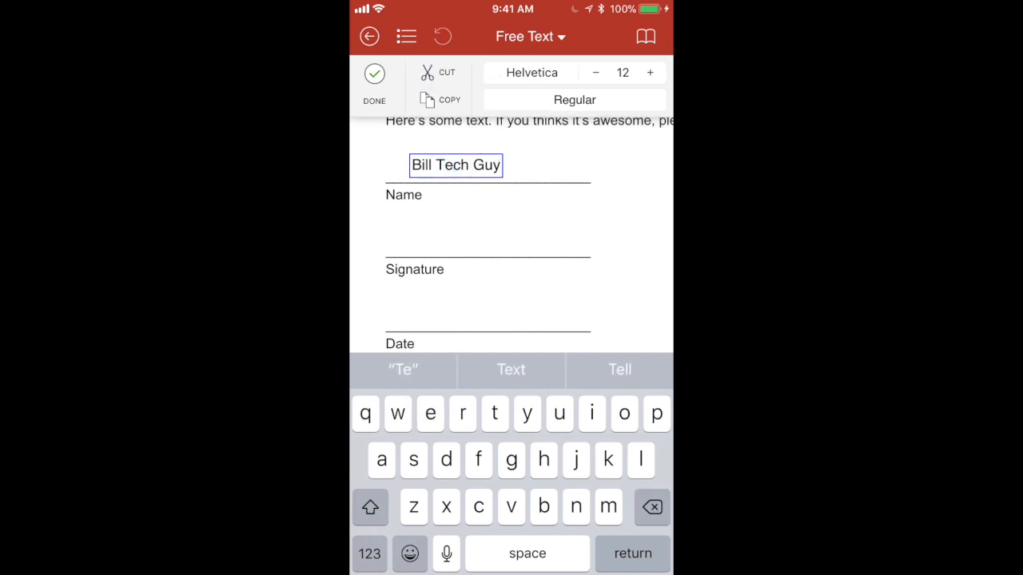
- Enlarge 'Bill Tech Guy' to 14 pt and commit it above the Name line
left_click(649, 73)
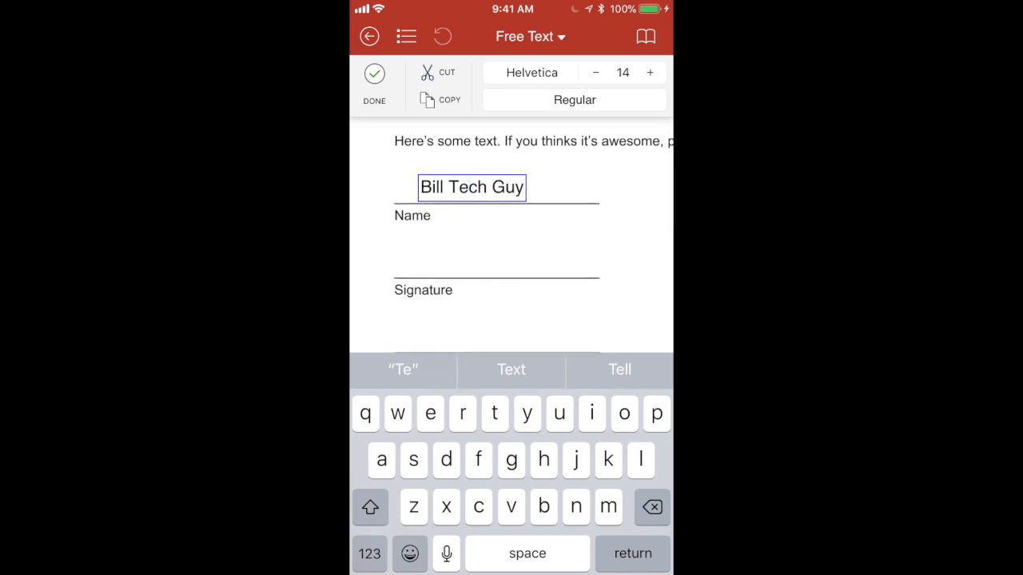
left_click(374, 83)
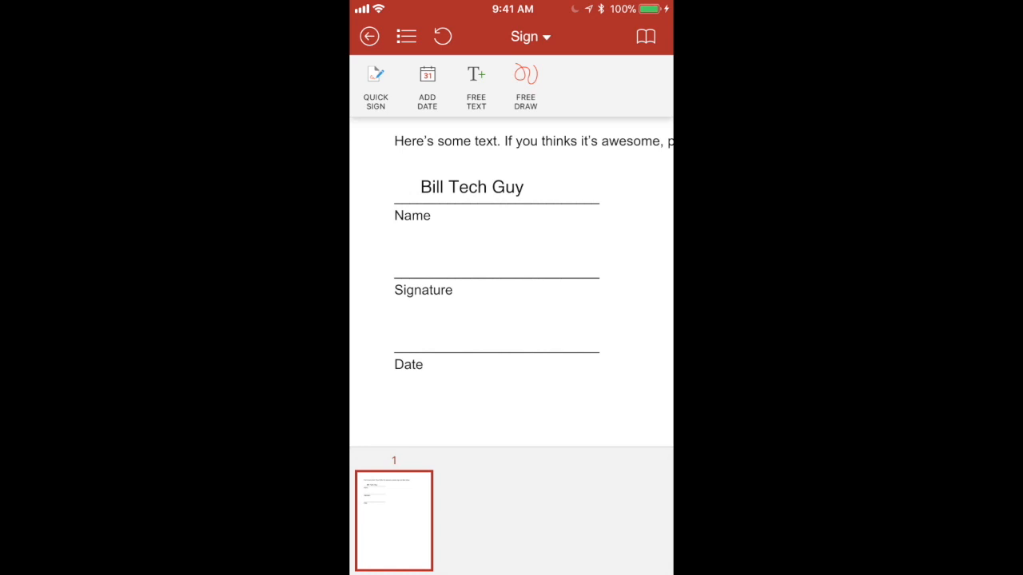
- Quick Sign a handwritten 'BTG', clearing the first attempt, and accept it onto the page
left_click(374, 77)
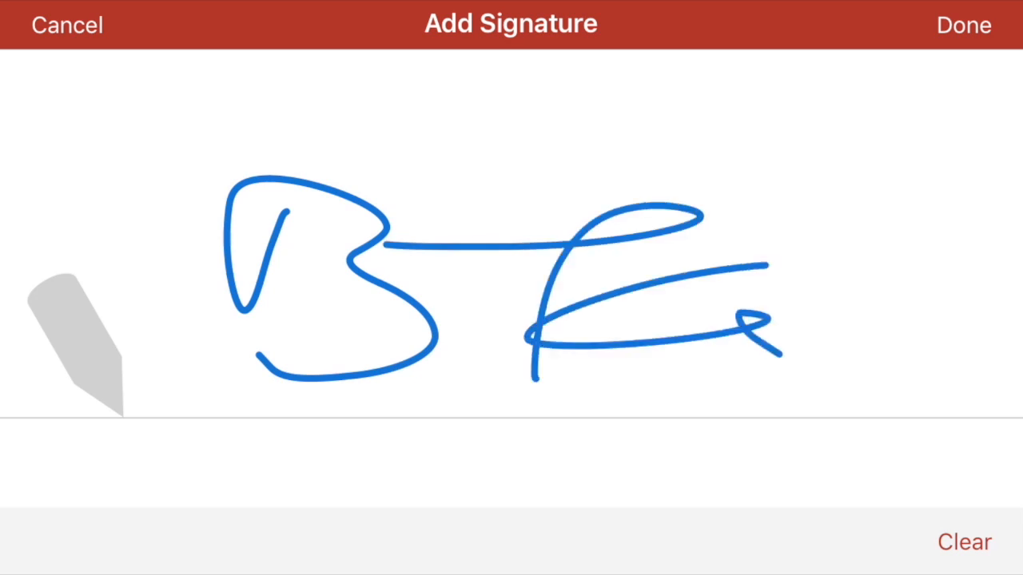
left_click(964, 542)
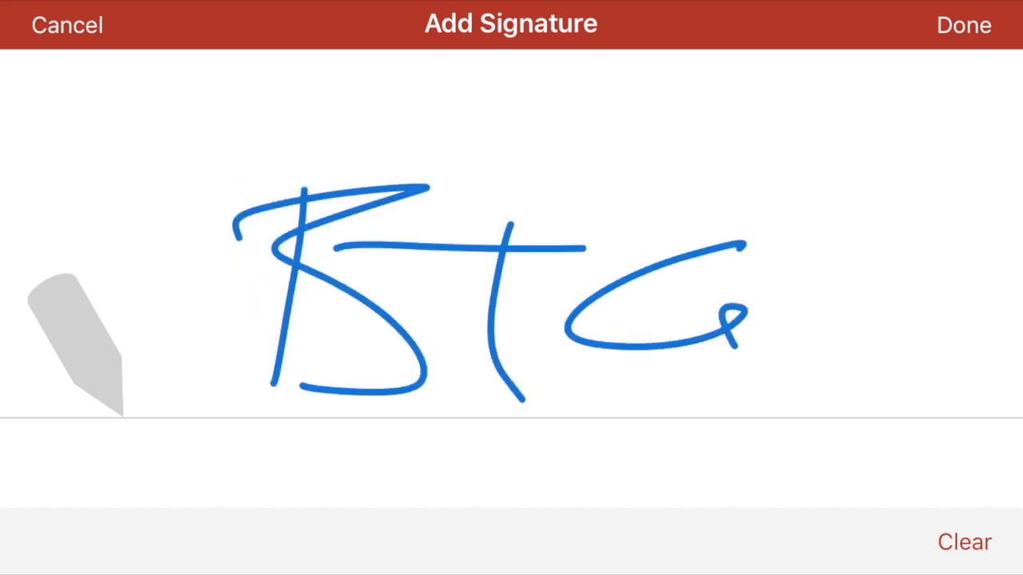
left_click(963, 26)
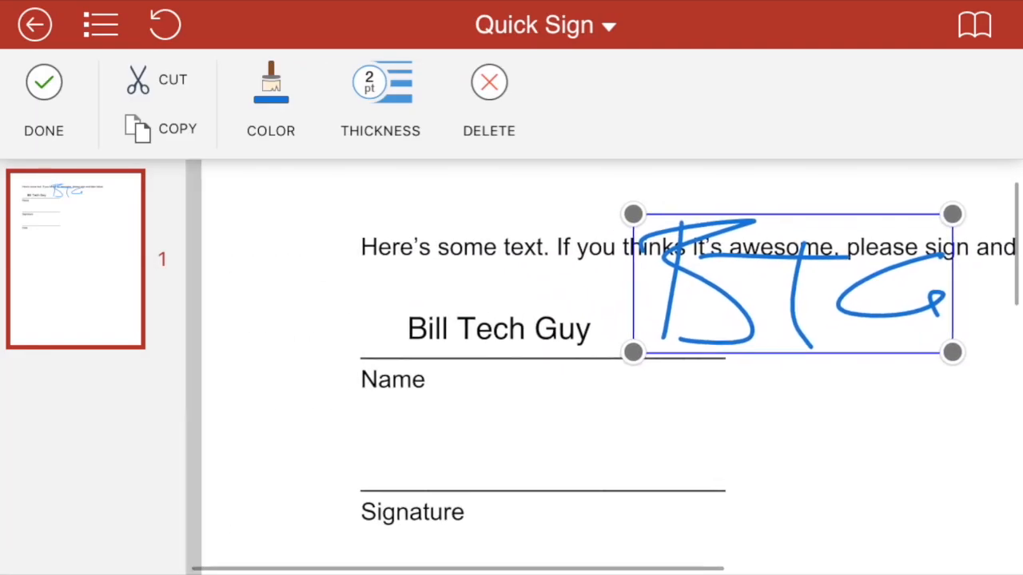
- Fit the BTG signature onto the Signature line with 3 pt stroke thickness
left_click_drag(791, 282, 529, 413)
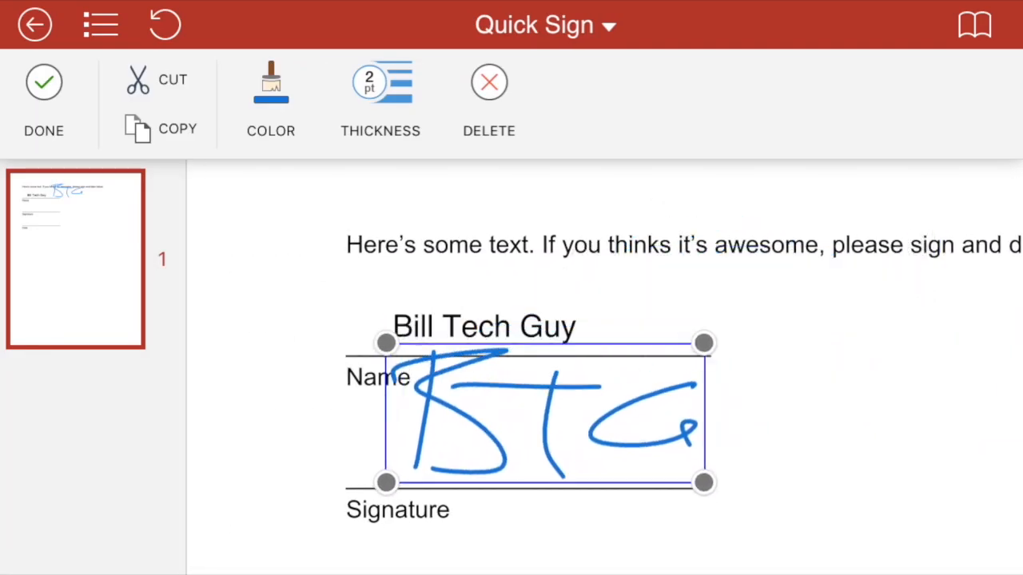
left_click_drag(704, 482, 526, 494)
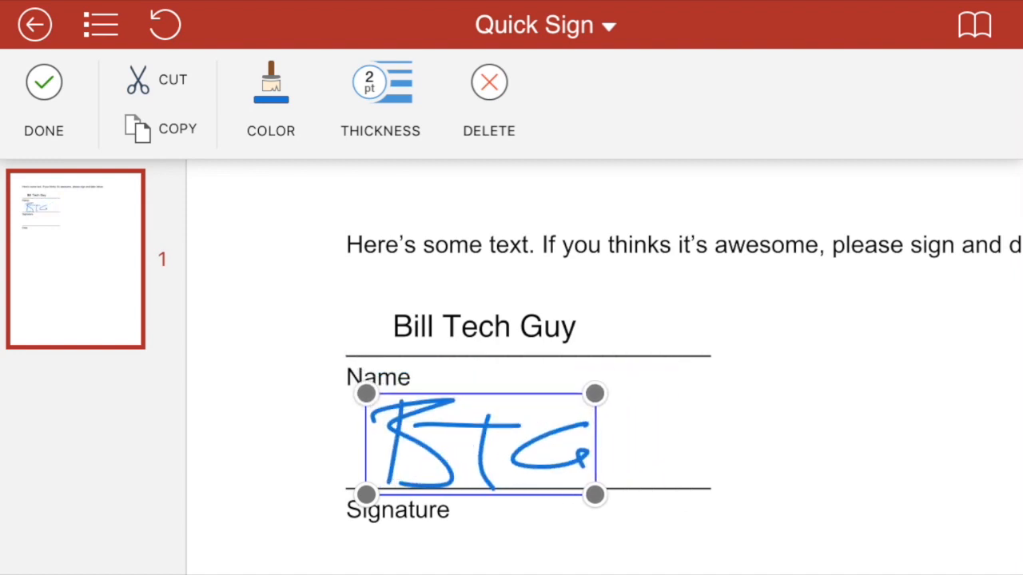
left_click(380, 88)
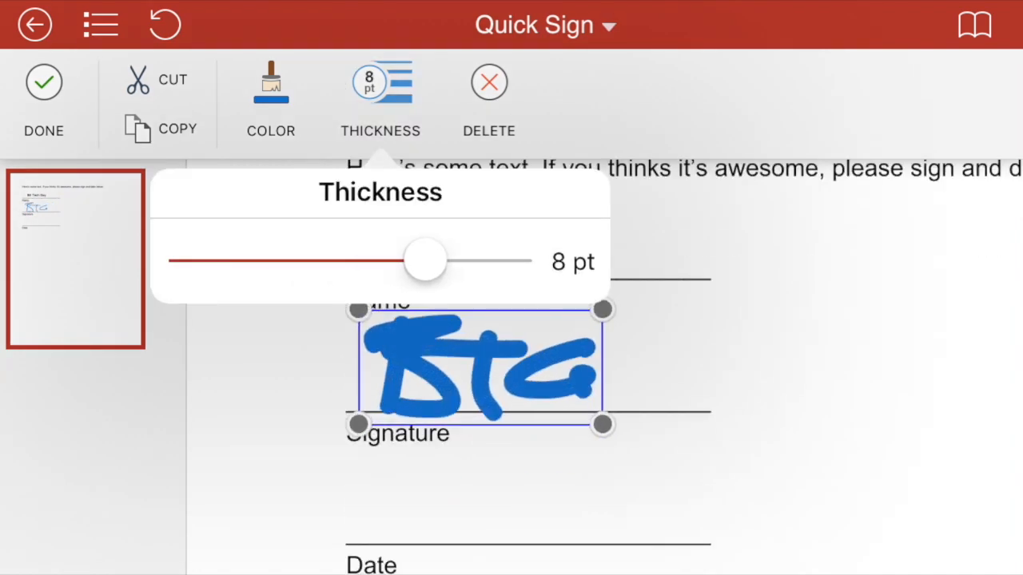
left_click_drag(425, 261, 262, 259)
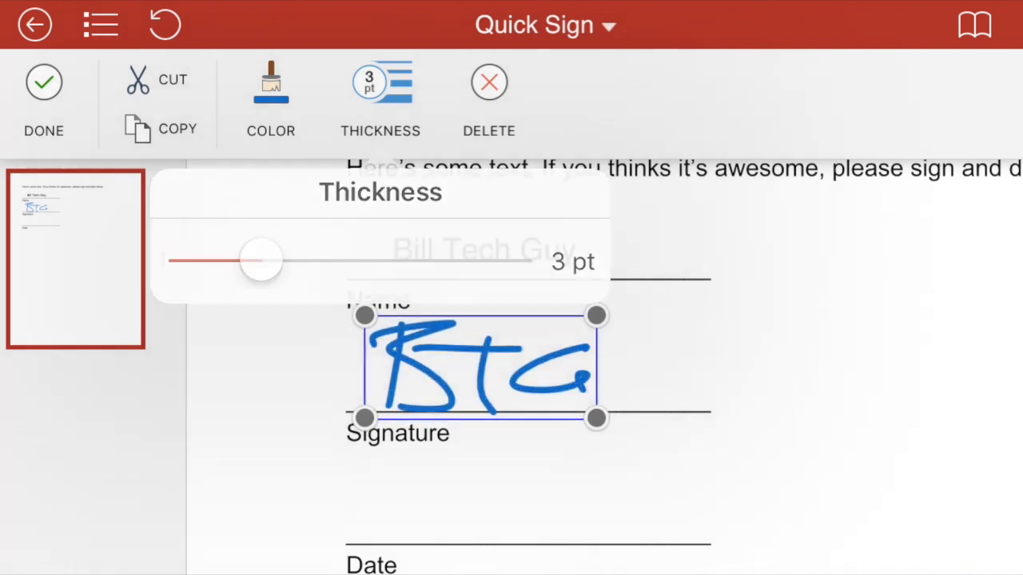
- Recolour the BTG signature black and commit it
left_click(272, 96)
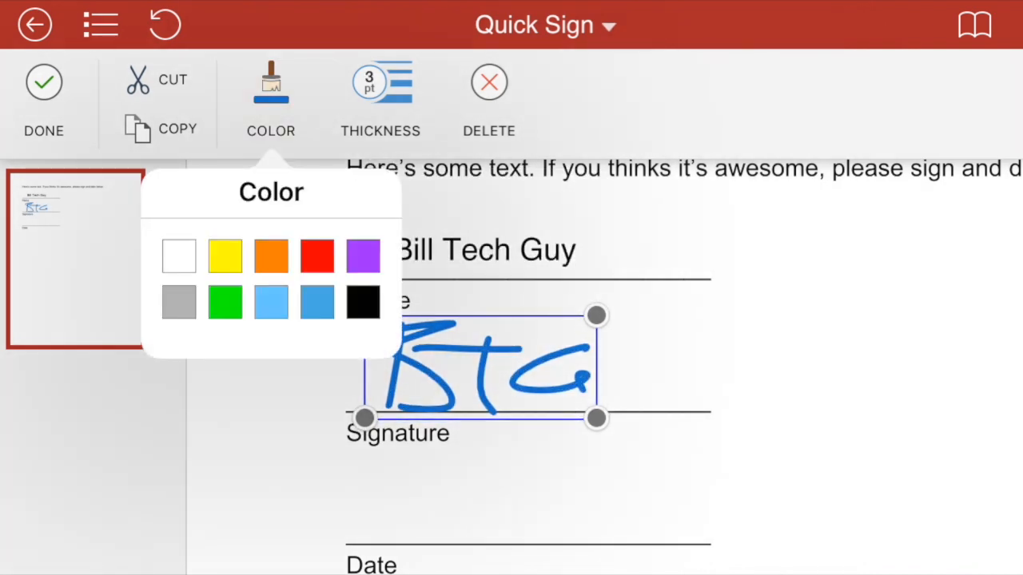
left_click(363, 256)
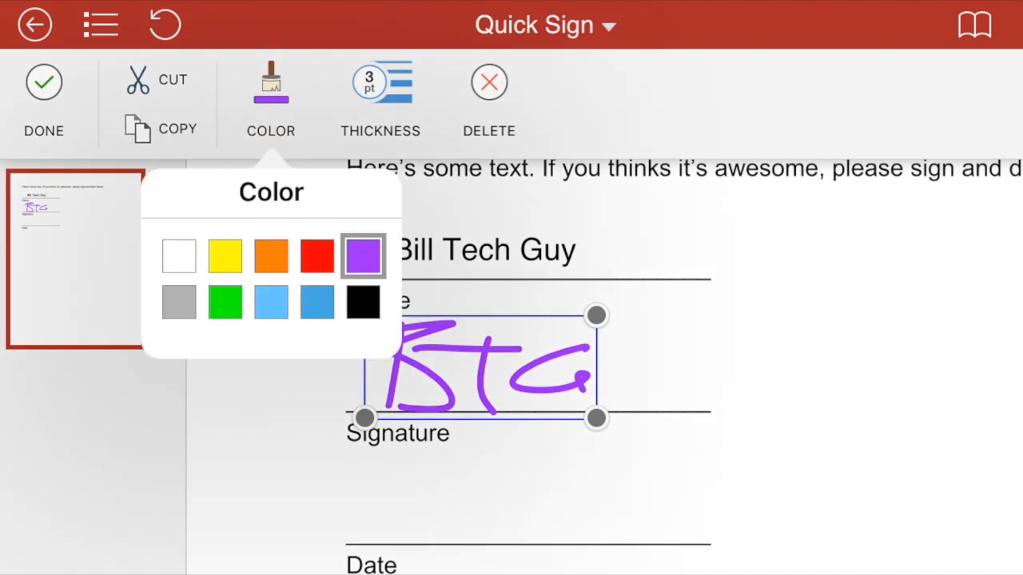
left_click(363, 300)
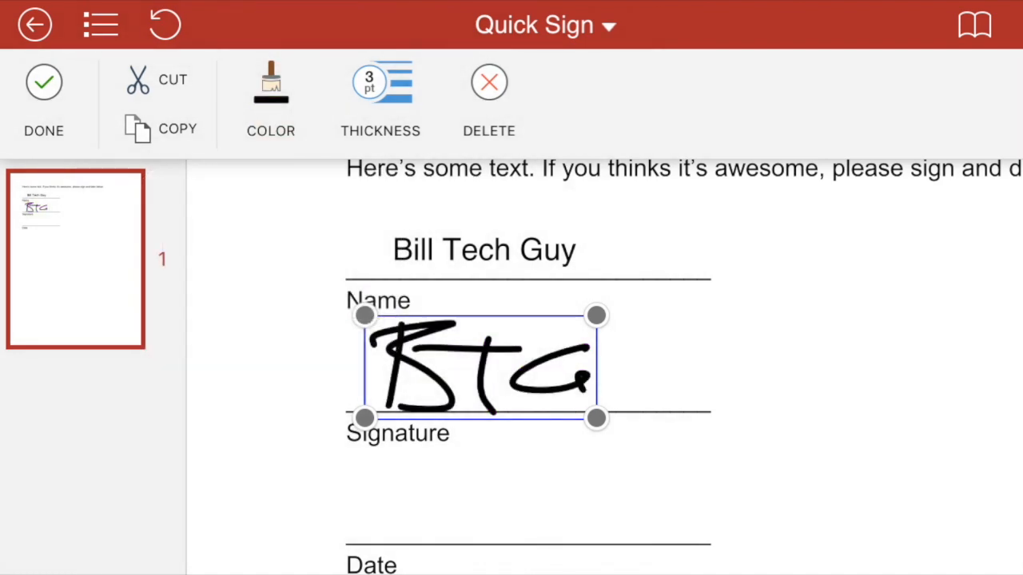
left_click(43, 96)
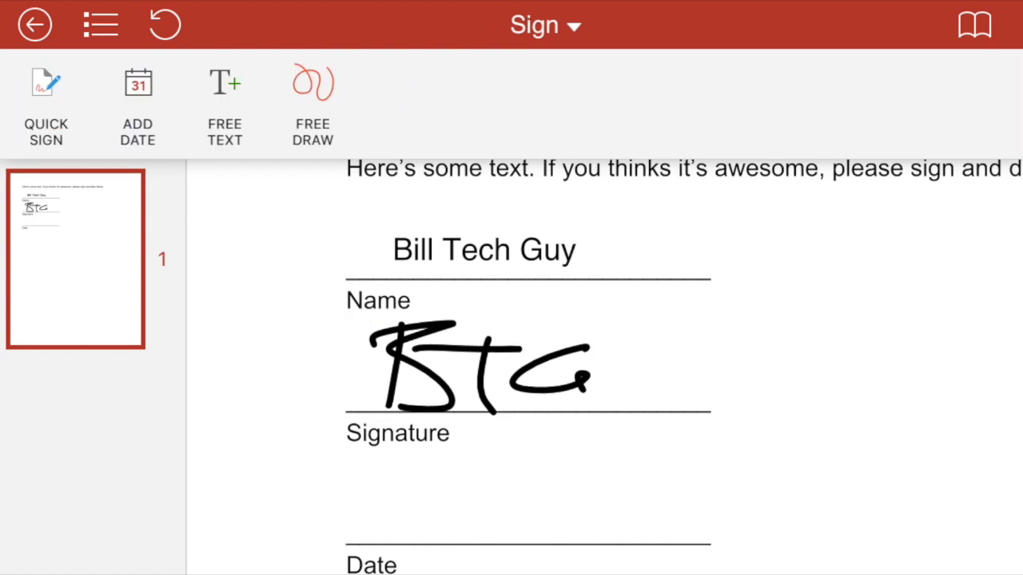
- Delete the black quick-sign signature and start a Free Draw signature instead
left_click(483, 368)
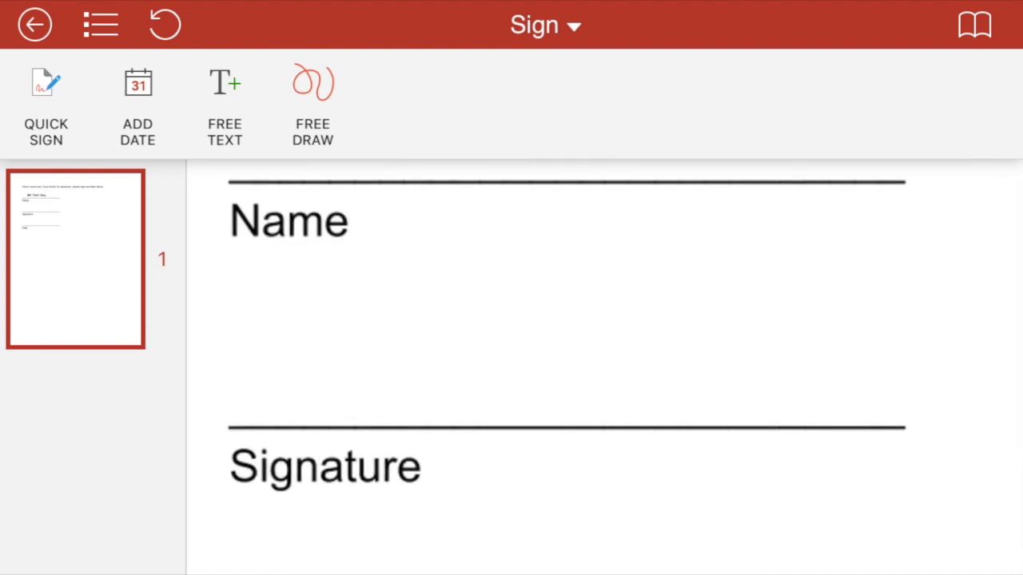
scroll("down", 3)
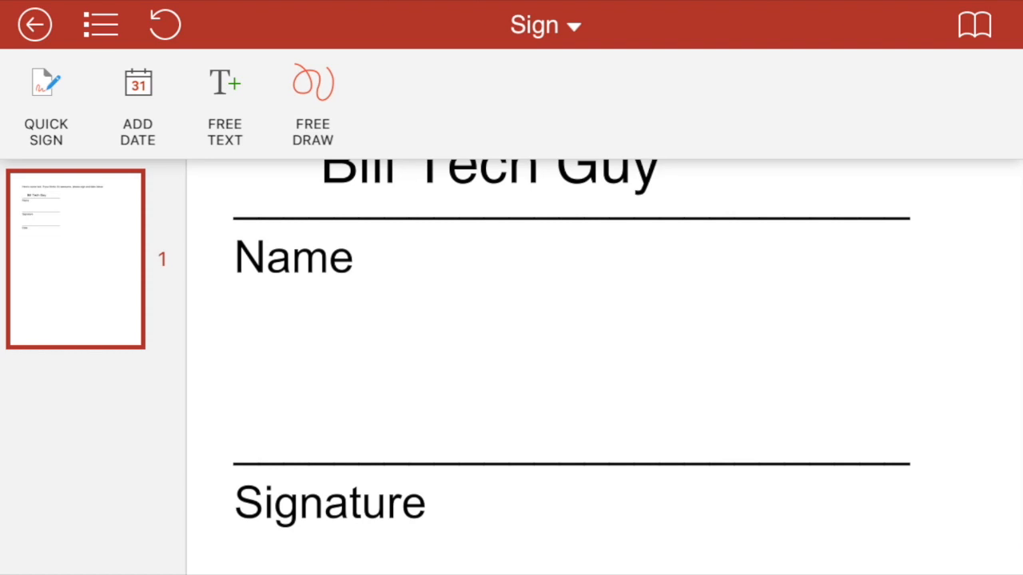
left_click(313, 104)
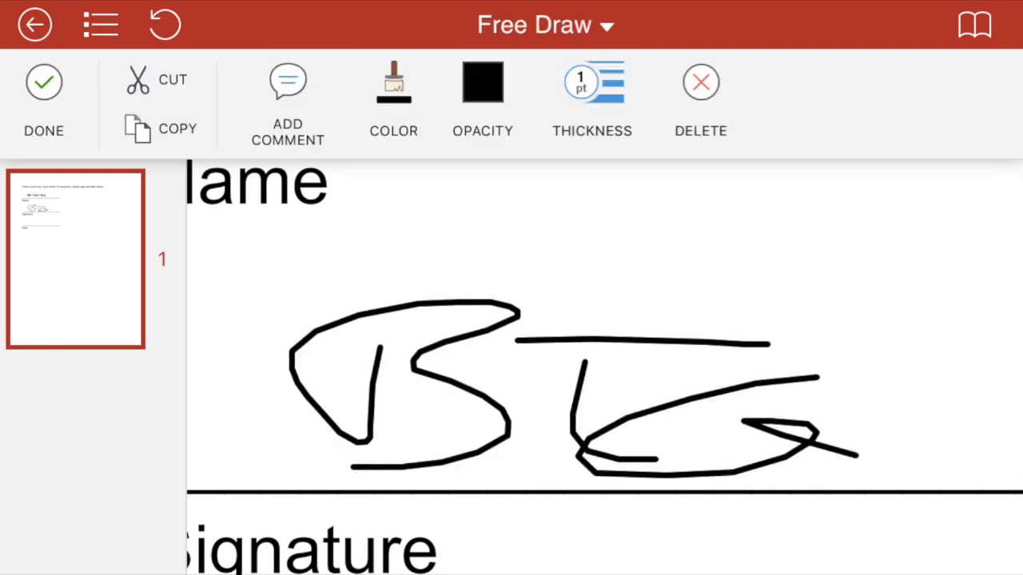
- Recolour the freehand BTG signature red and commit it above the Signature line
left_click(393, 91)
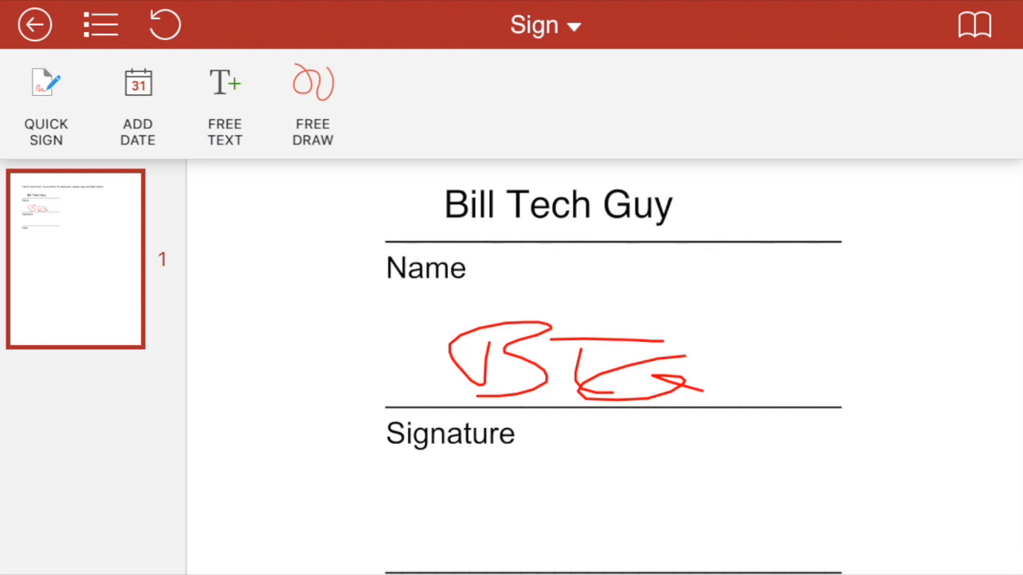
- Insert the date 2017-11-12 on the line above Date
scroll("down", 3)
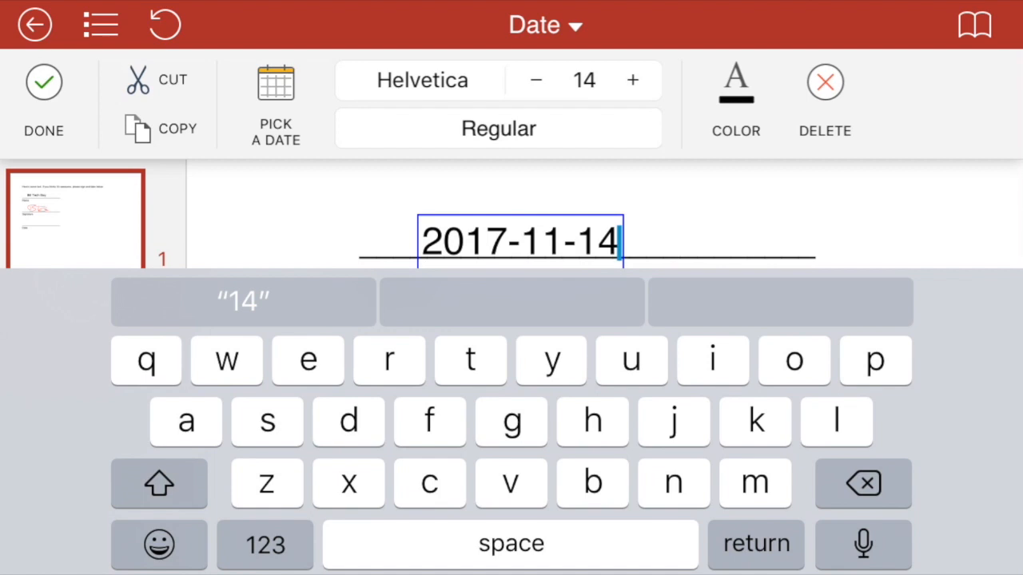
left_click(275, 95)
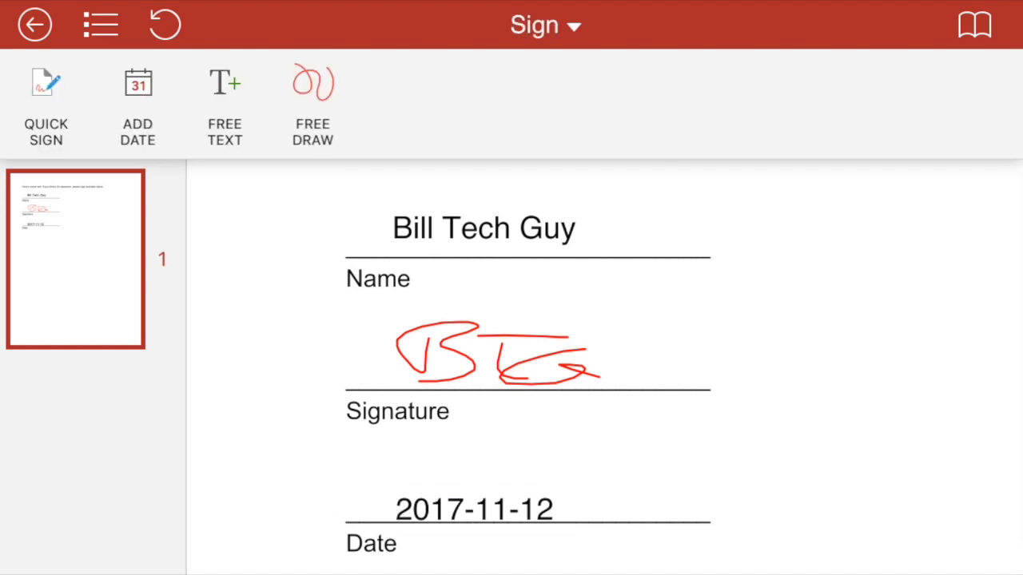
- Save the signed page to Google Drive and reopen Signature Page from My Drive
left_click(35, 24)
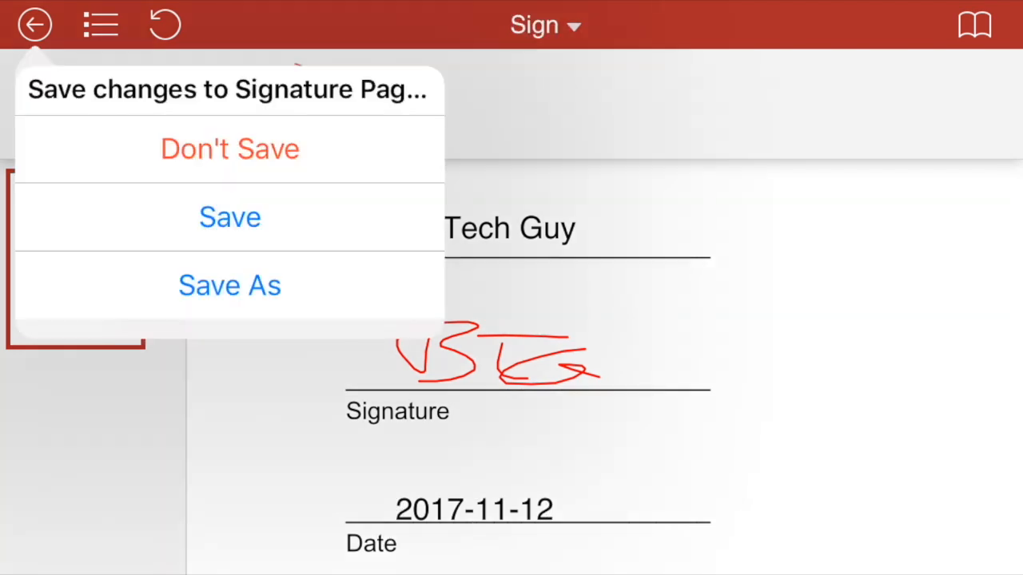
left_click(230, 217)
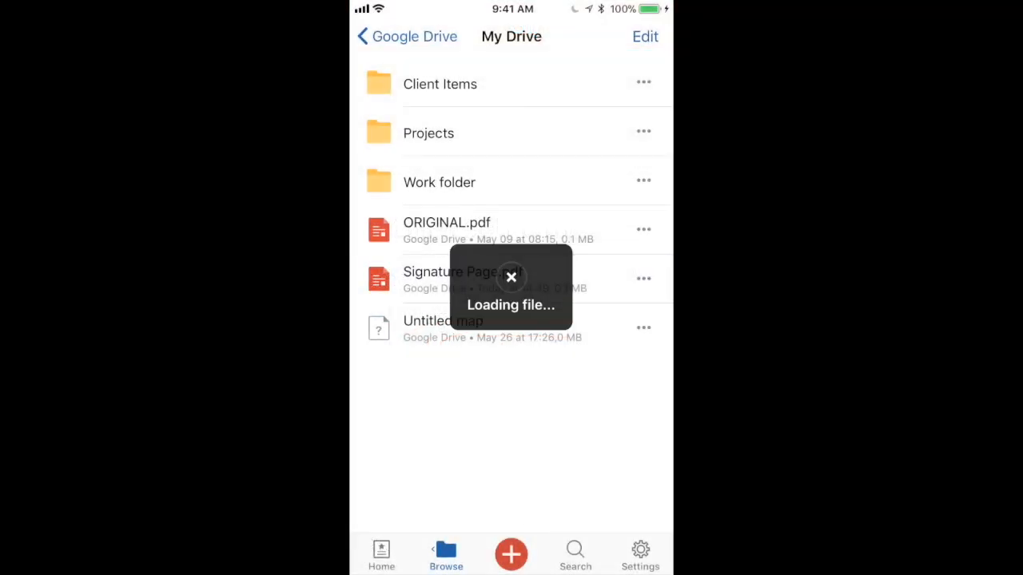
left_click(451, 272)
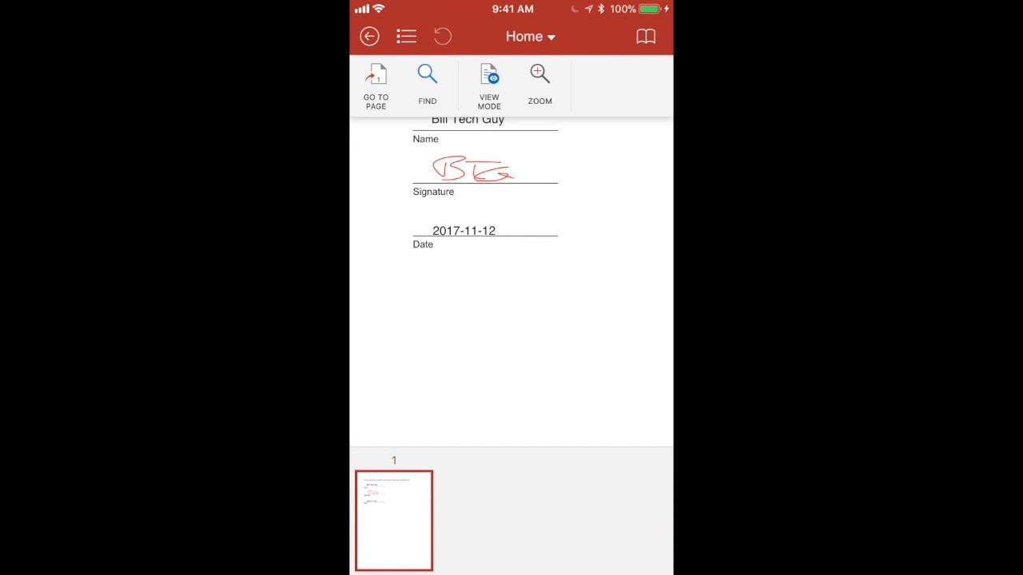
- Switch to the Sign tools, draw a quick Free Draw stroke, then close the document
left_click(529, 35)
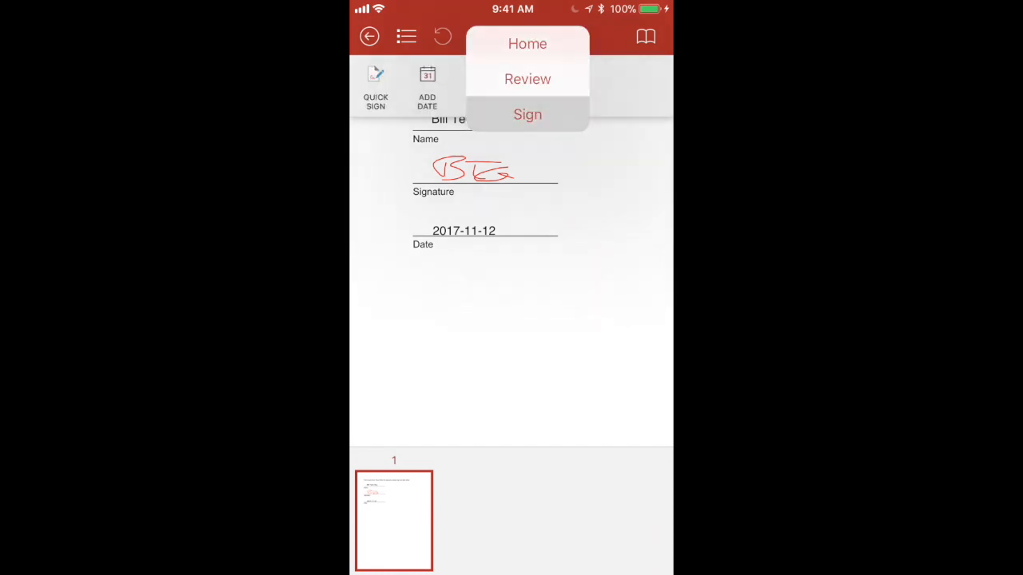
left_click(527, 115)
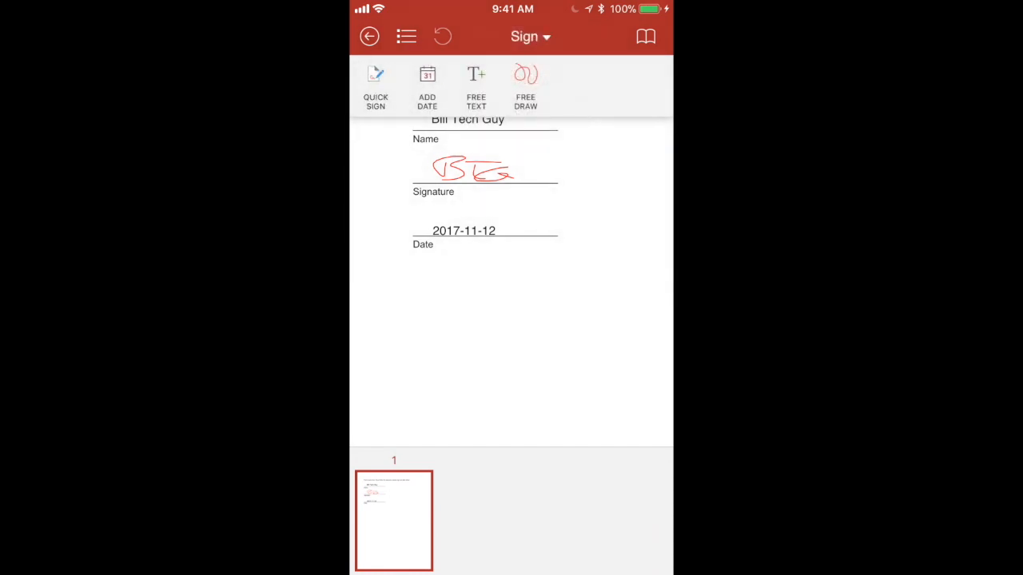
scroll("down", 3)
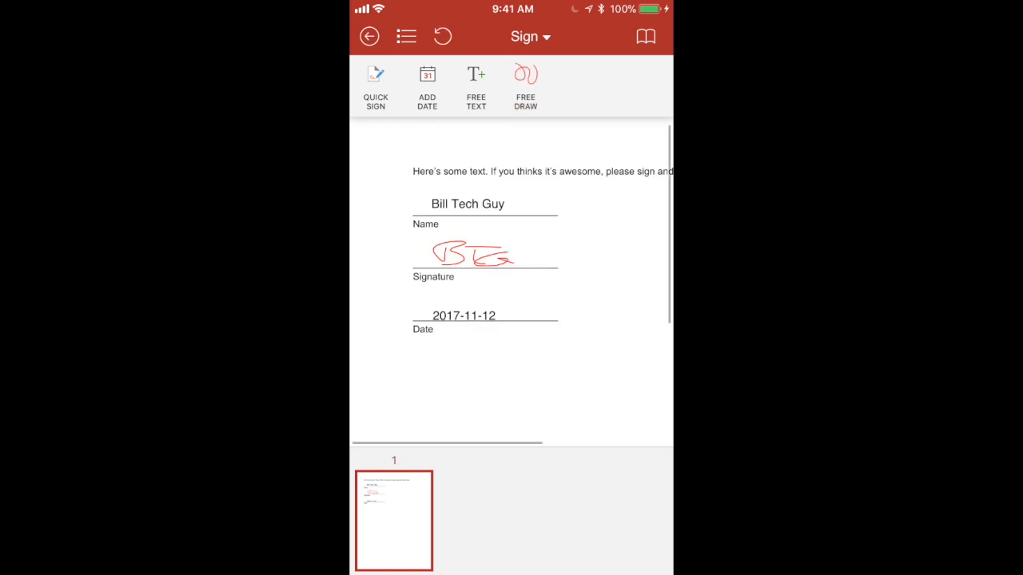
left_click(525, 83)
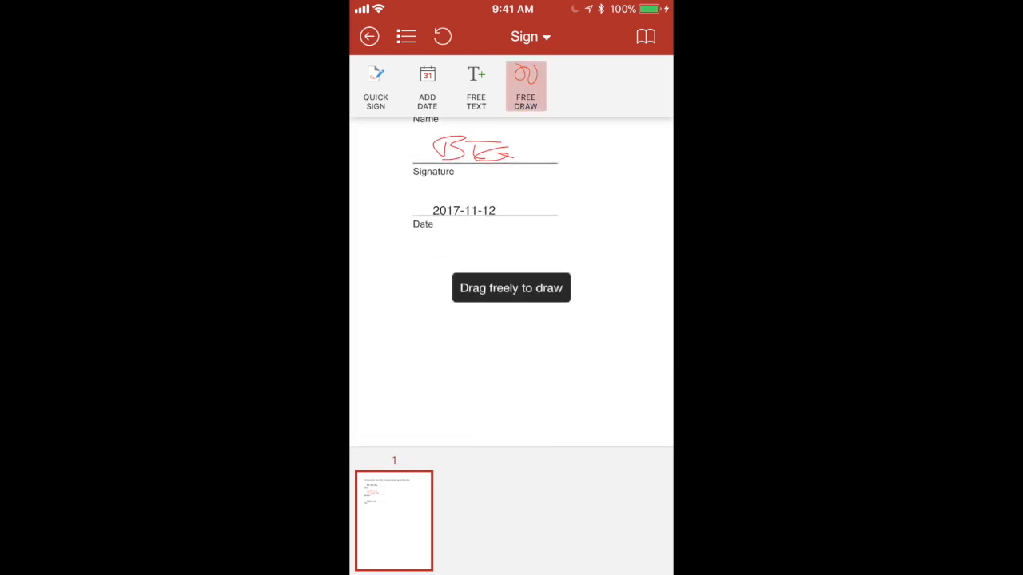
left_click_drag(419, 275, 492, 311)
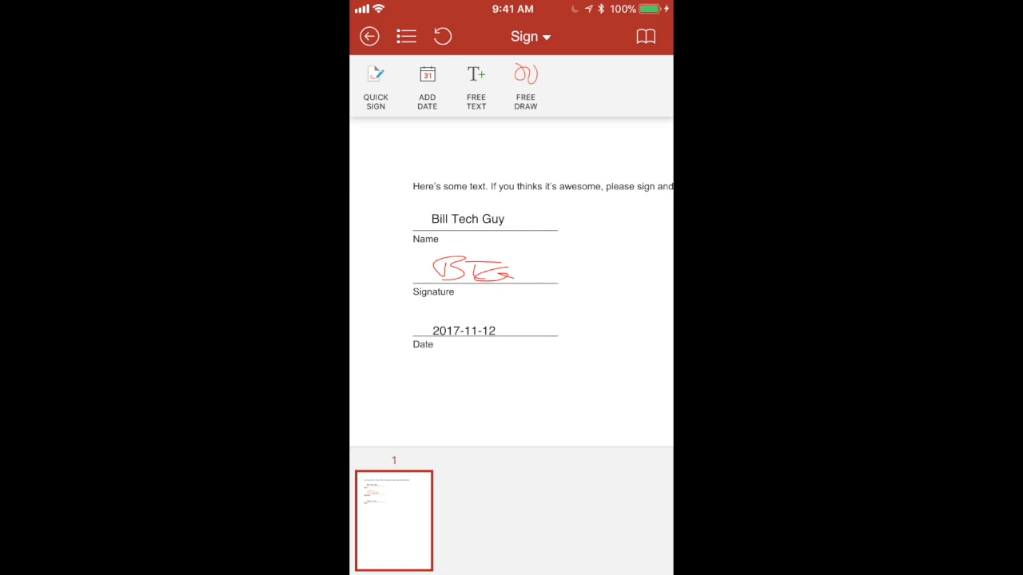
left_click(369, 35)
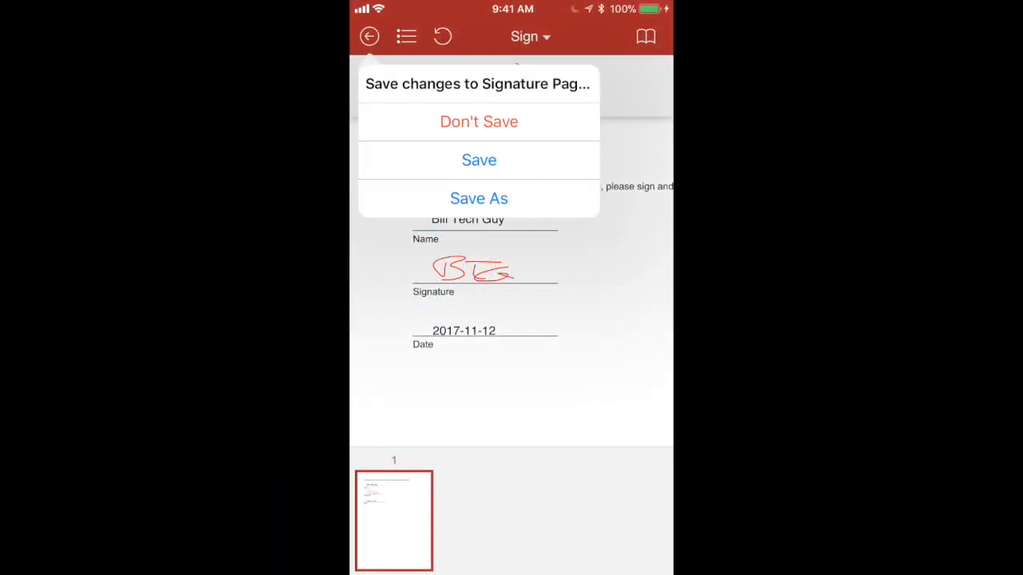
- Save the changes and bring up the actions menu for Signature Page.pdf in My Drive
left_click(480, 160)
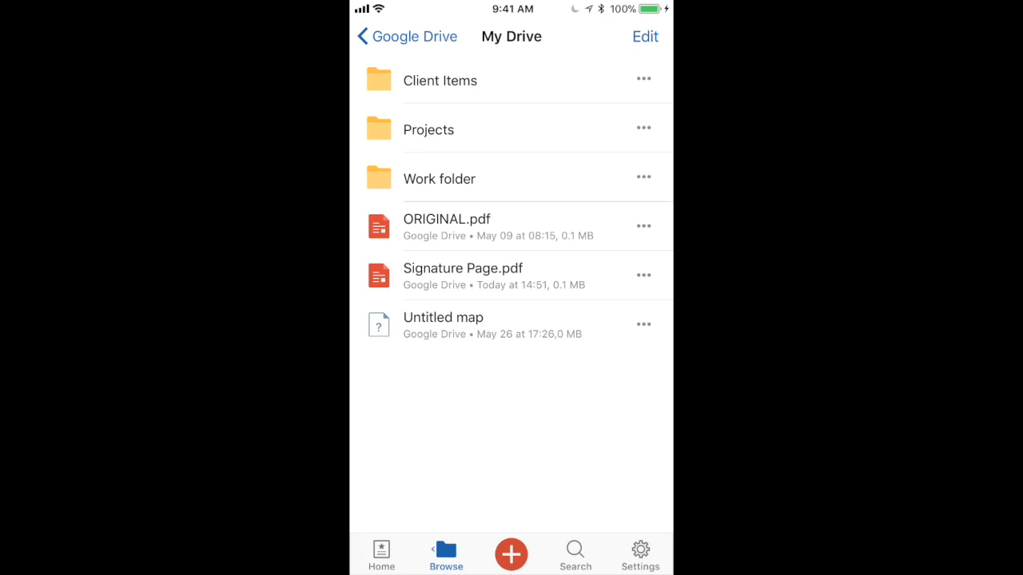
left_click(643, 275)
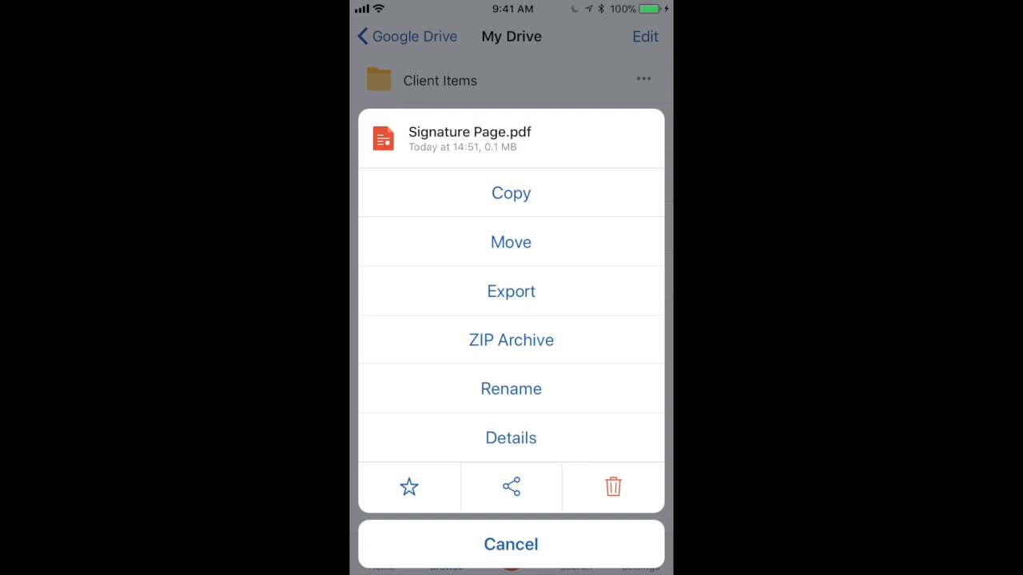
- Share Signature Page.pdf via Open in Another App and choose Spark to start an email
left_click(511, 488)
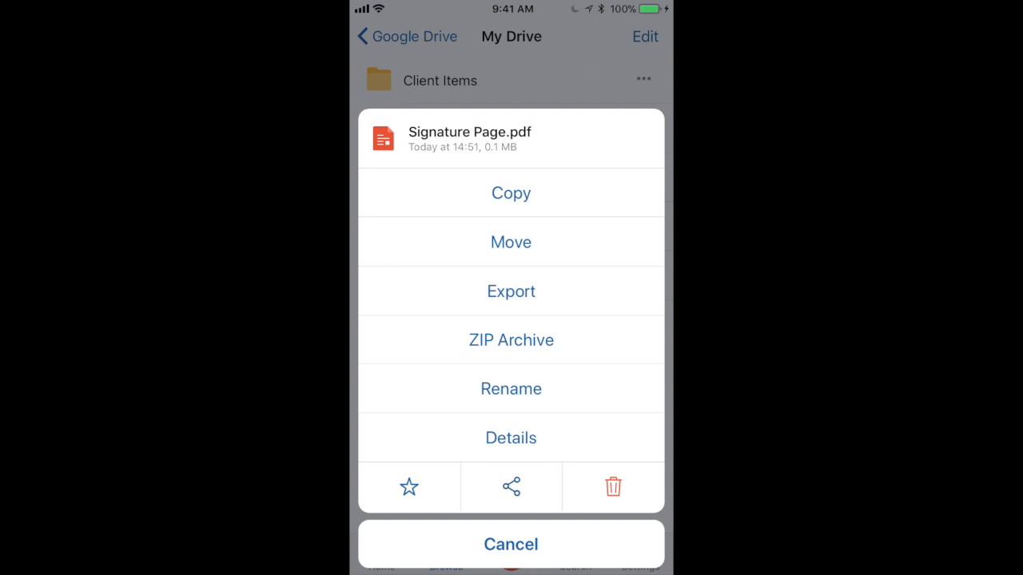
left_click(511, 487)
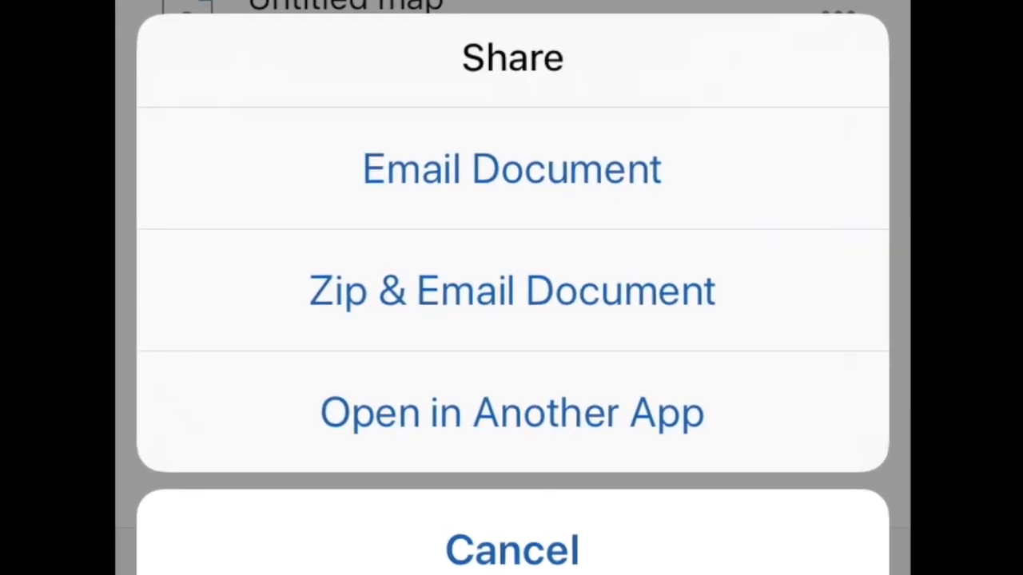
left_click(511, 413)
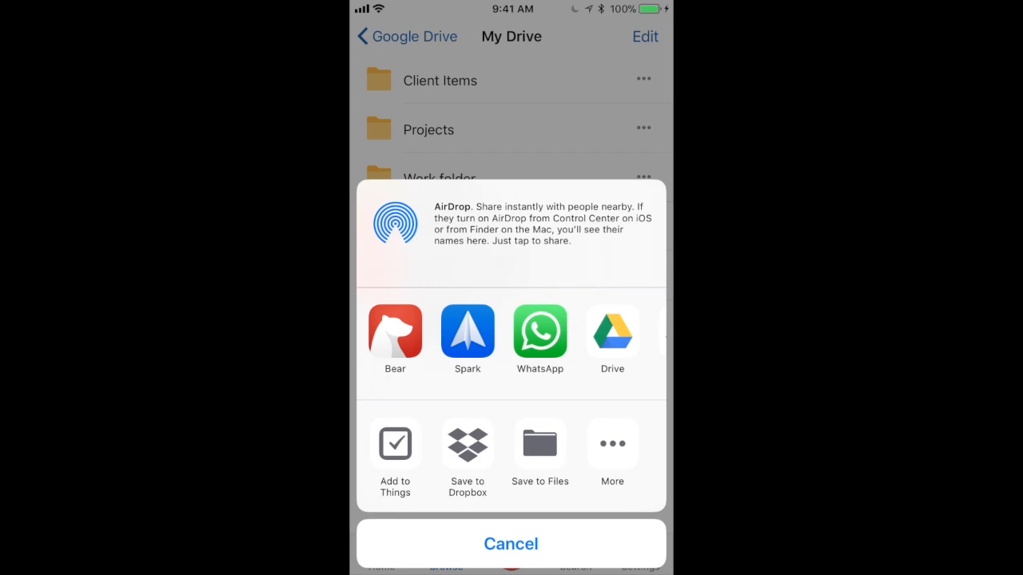
left_click(512, 544)
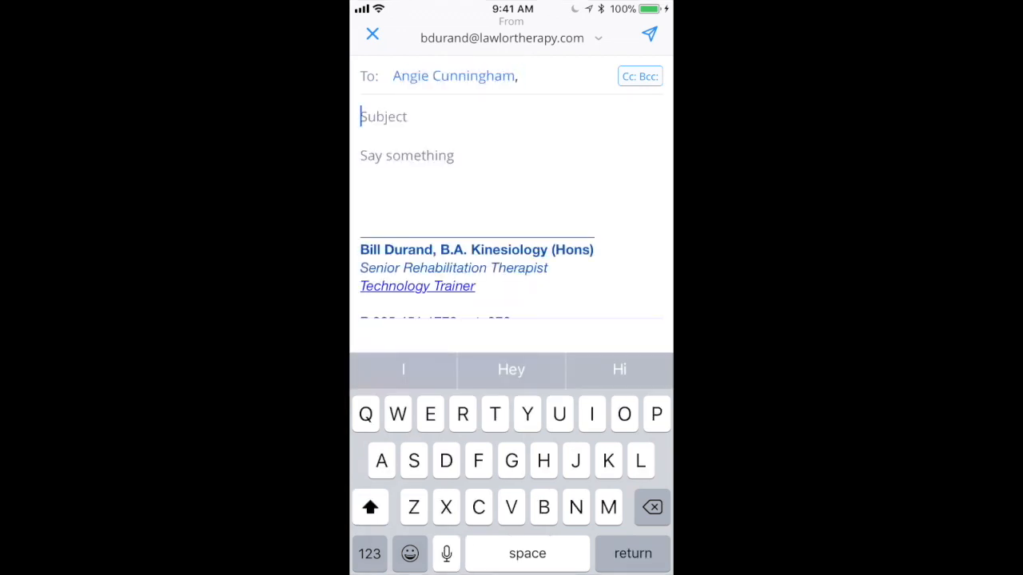
- Set the subject to "Signature page" and preview the attached signed PDF
type("Signature")
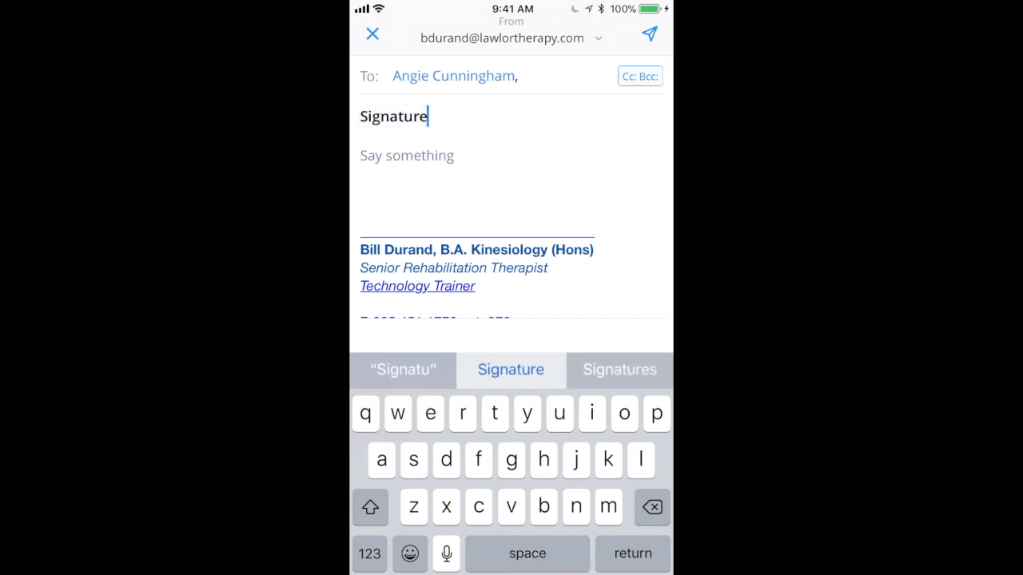
type("page")
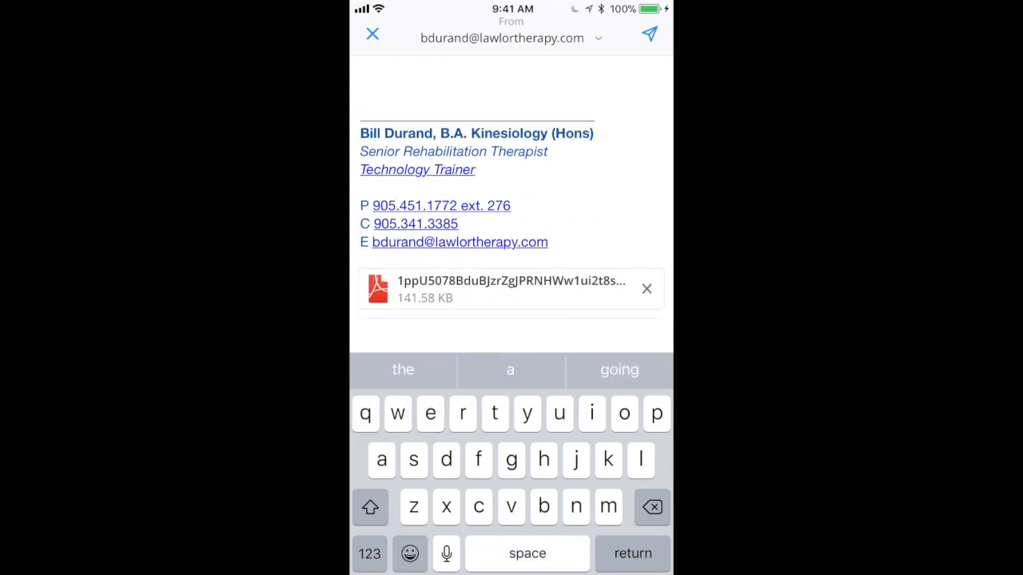
left_click(511, 288)
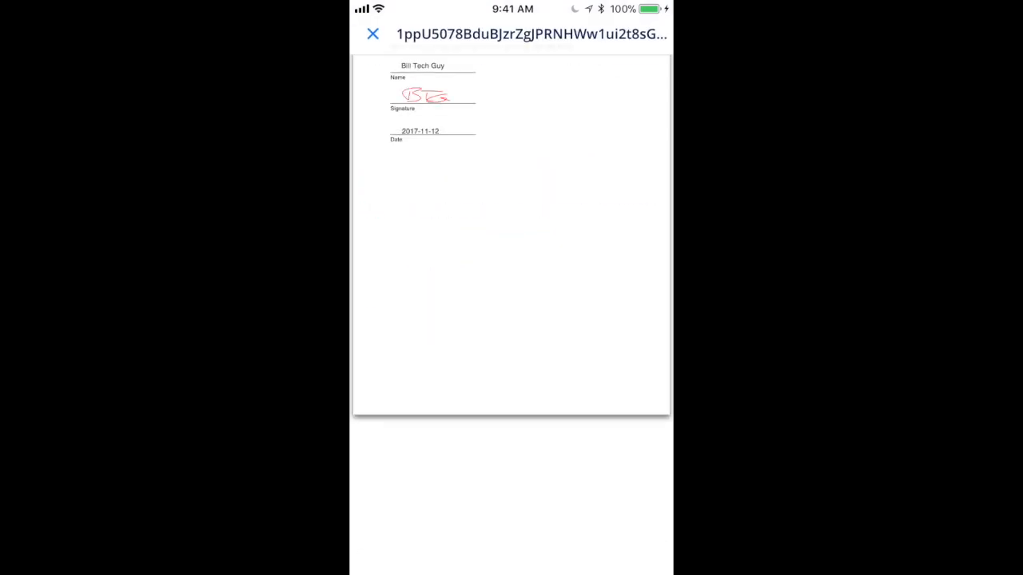